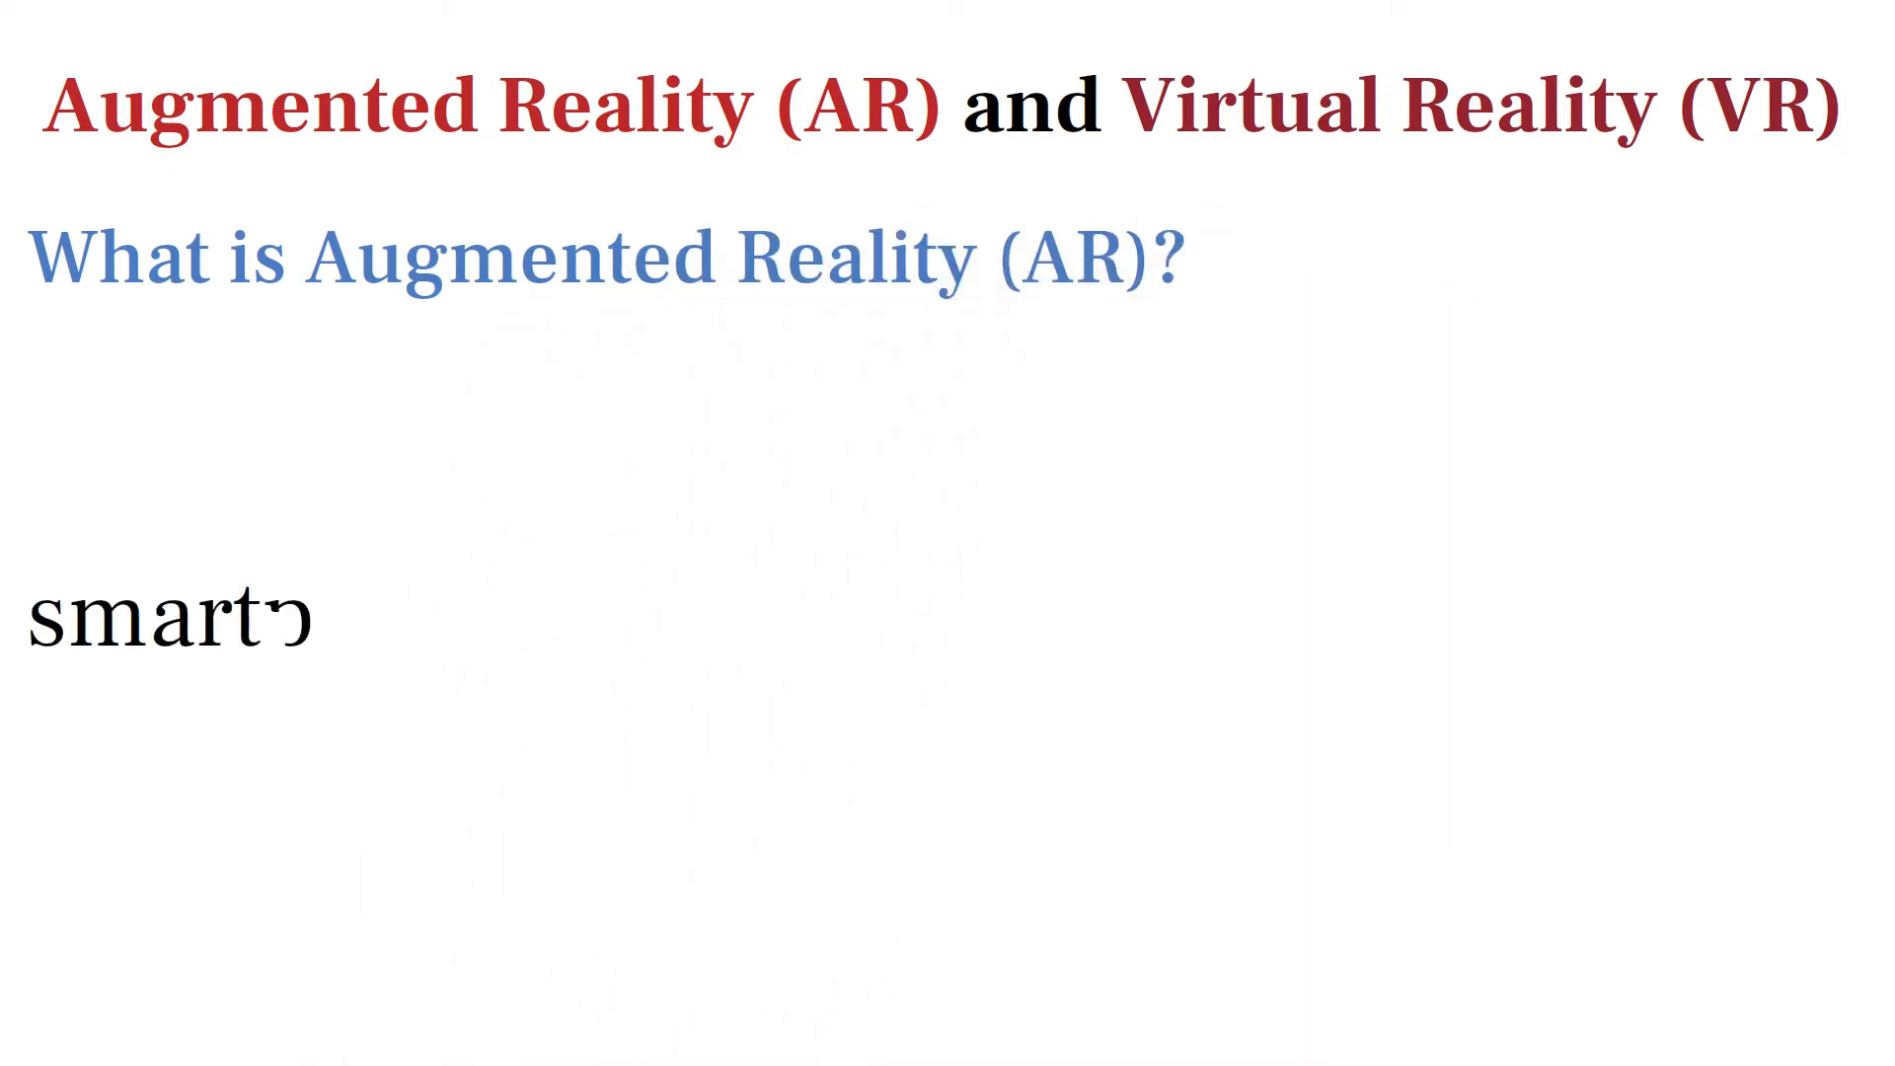
pyautogui.write('phone of the us')
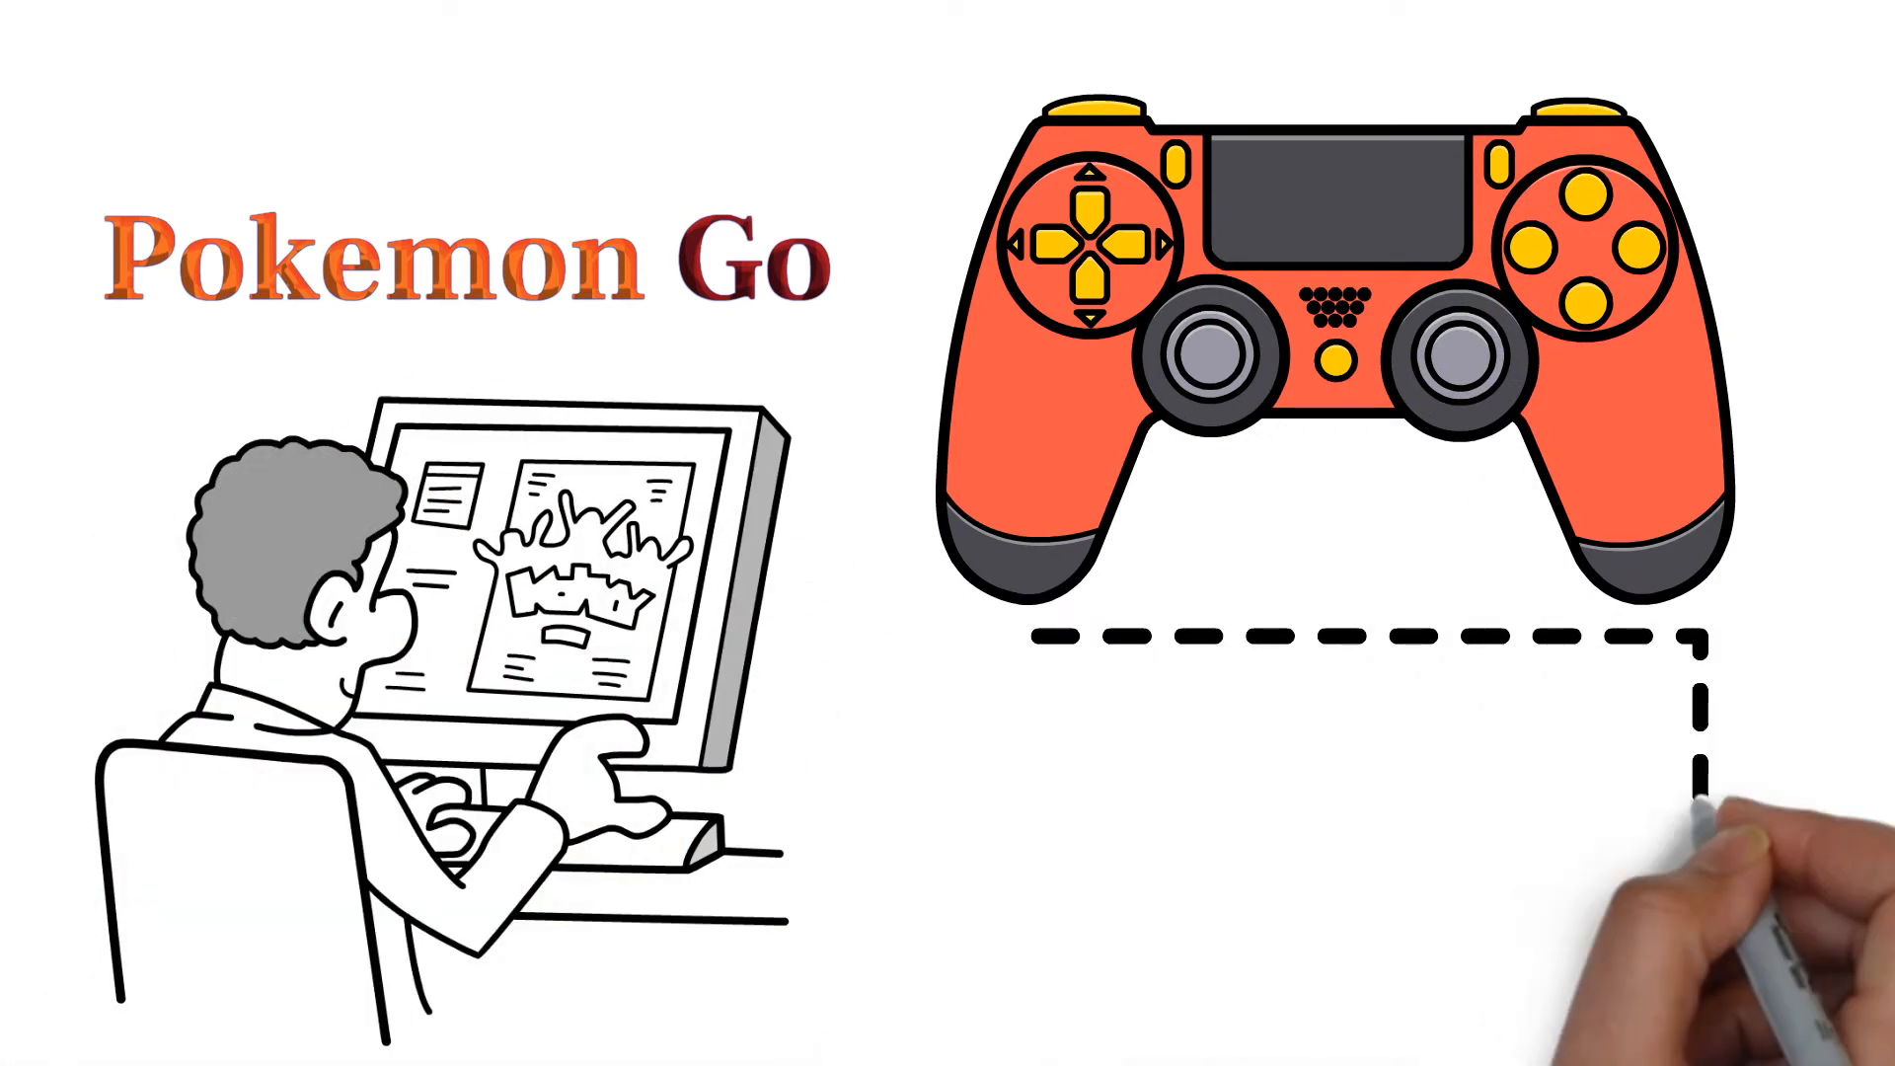
pyautogui.write('chara')
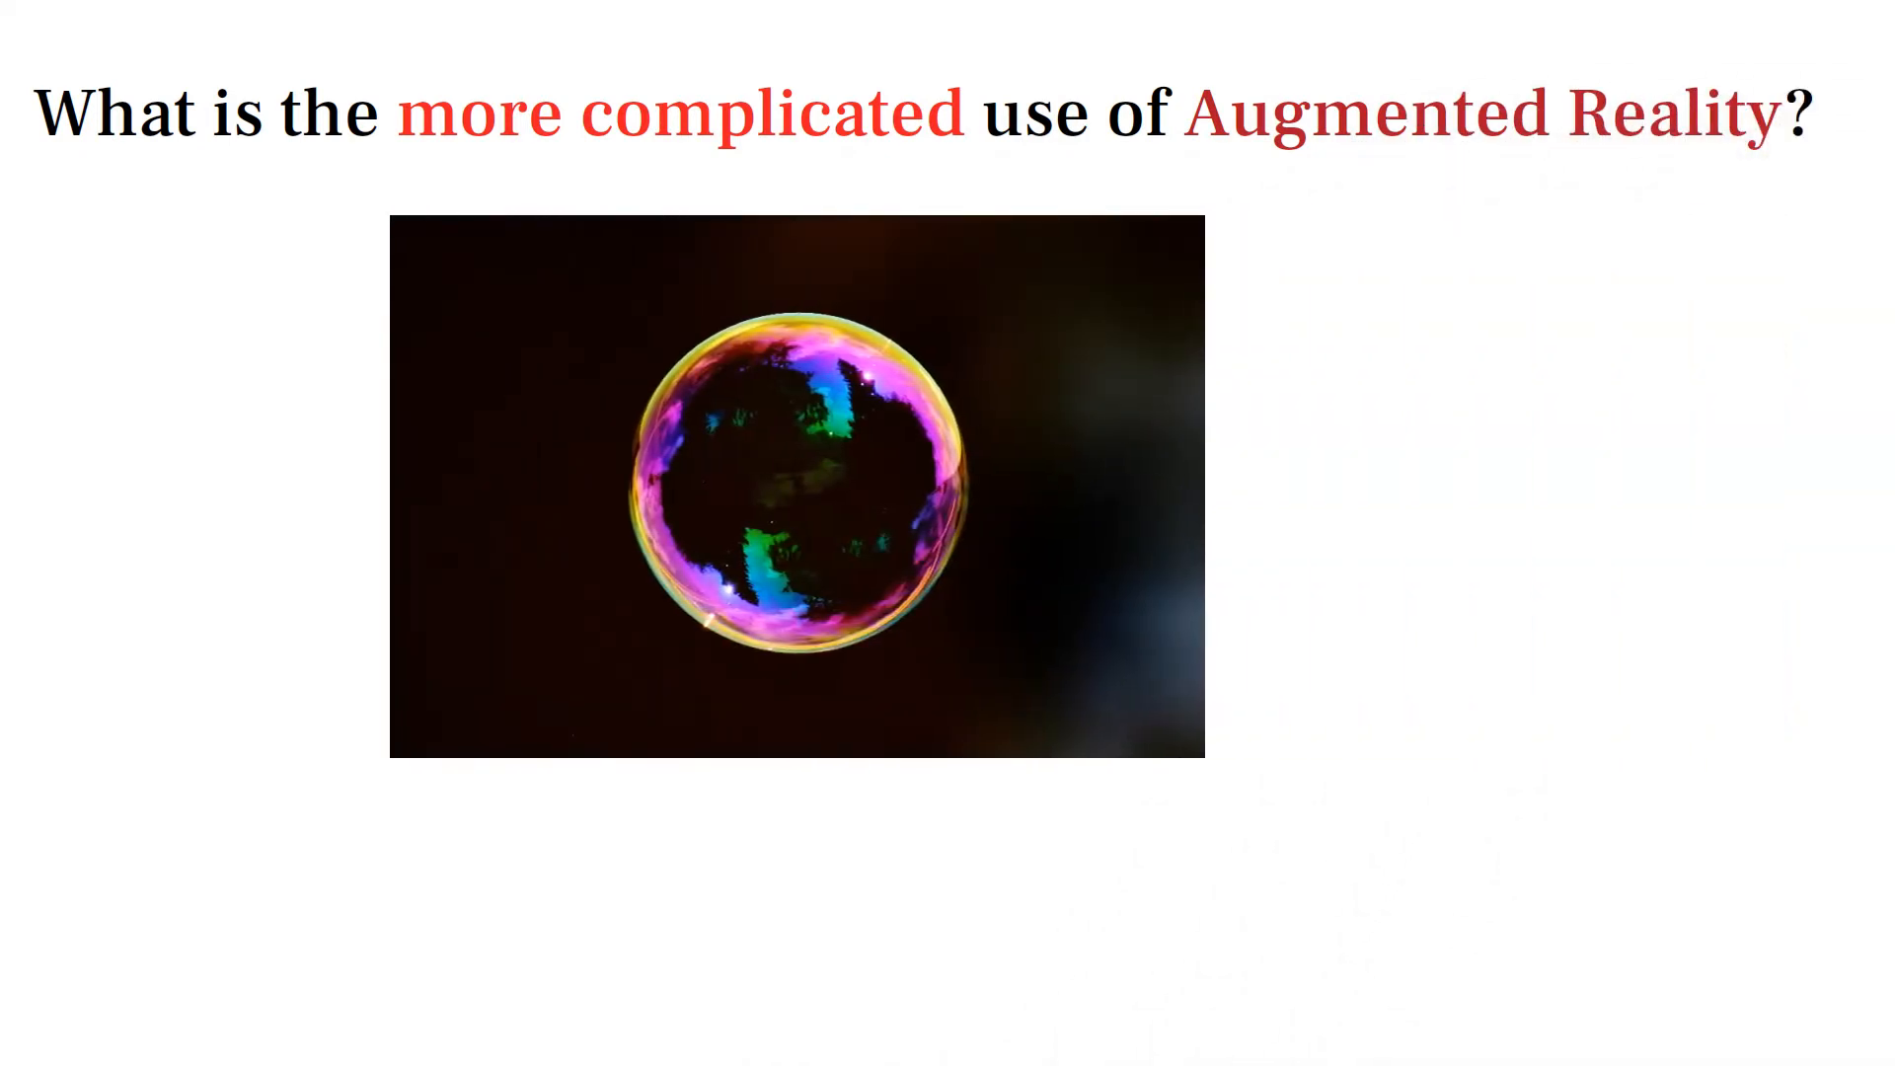
pyautogui.write('app win')
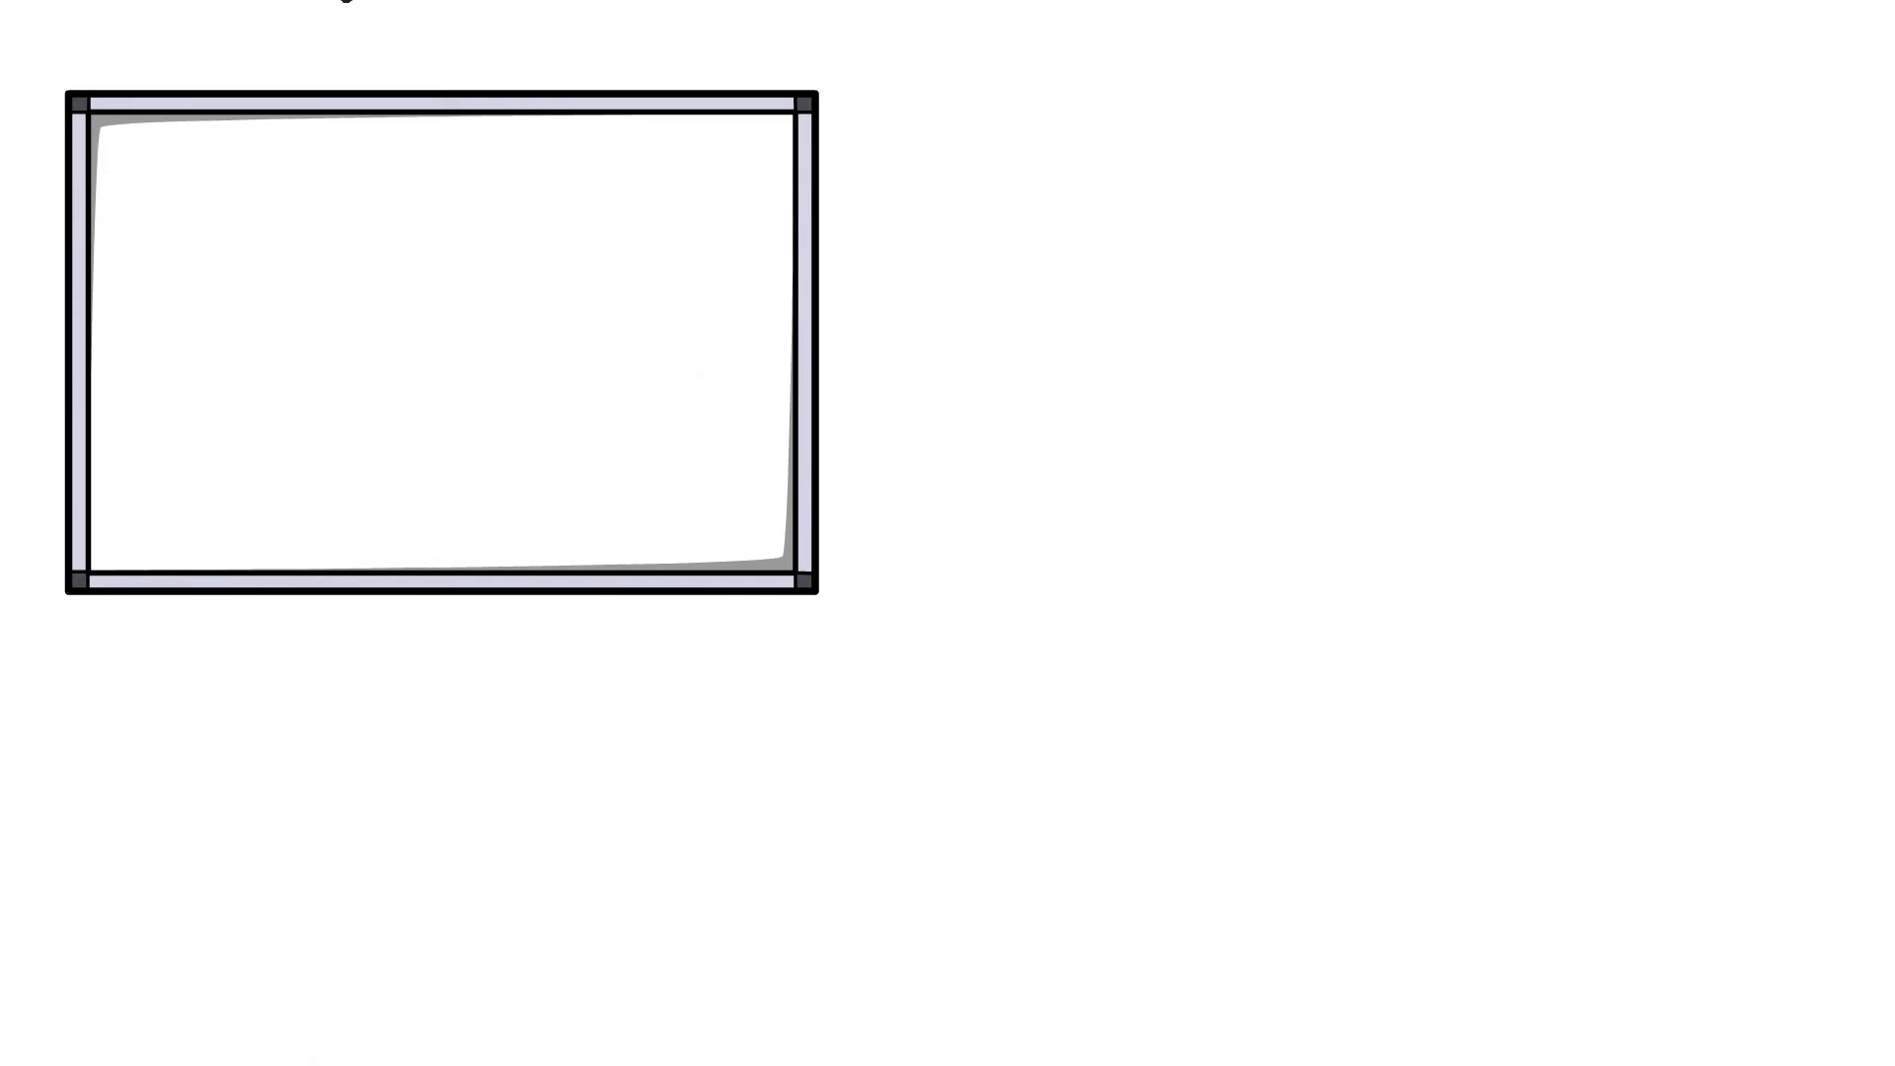
pyautogui.write('feel that is liv')
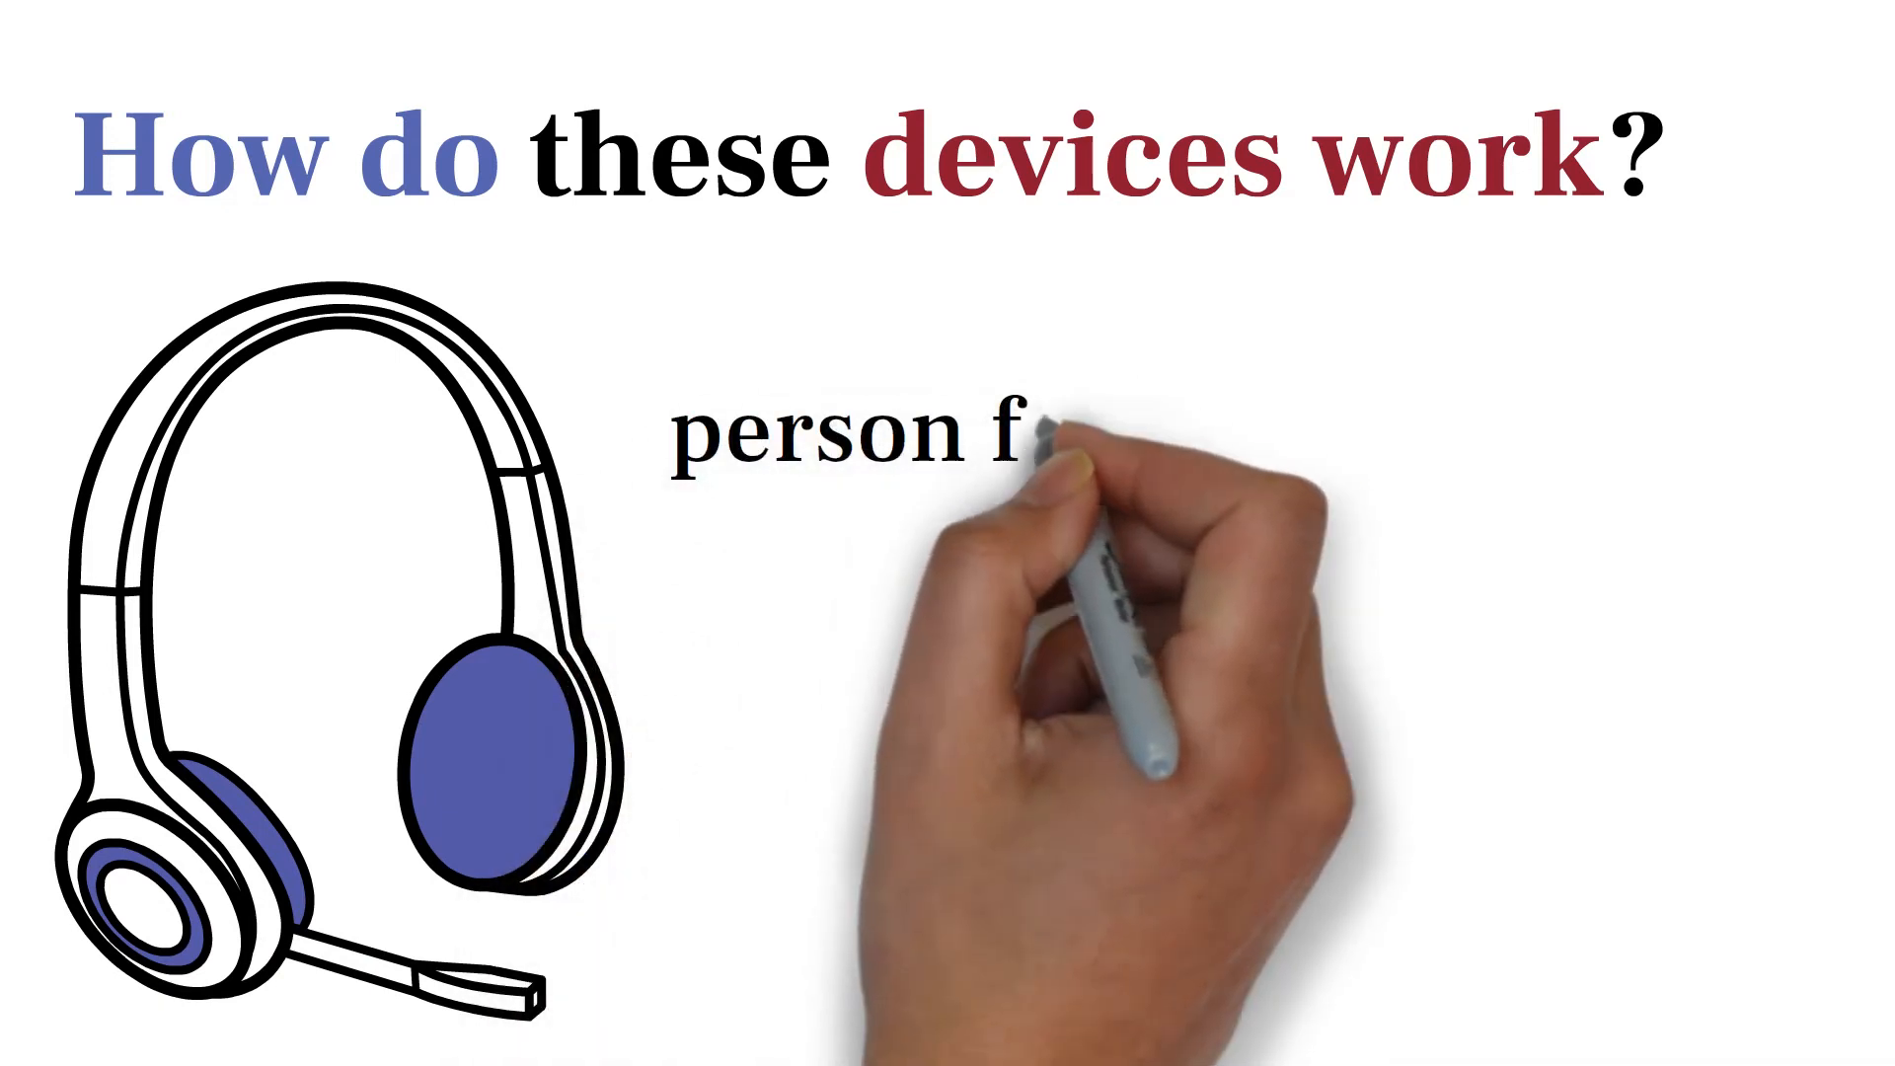
pyautogui.write('feels')
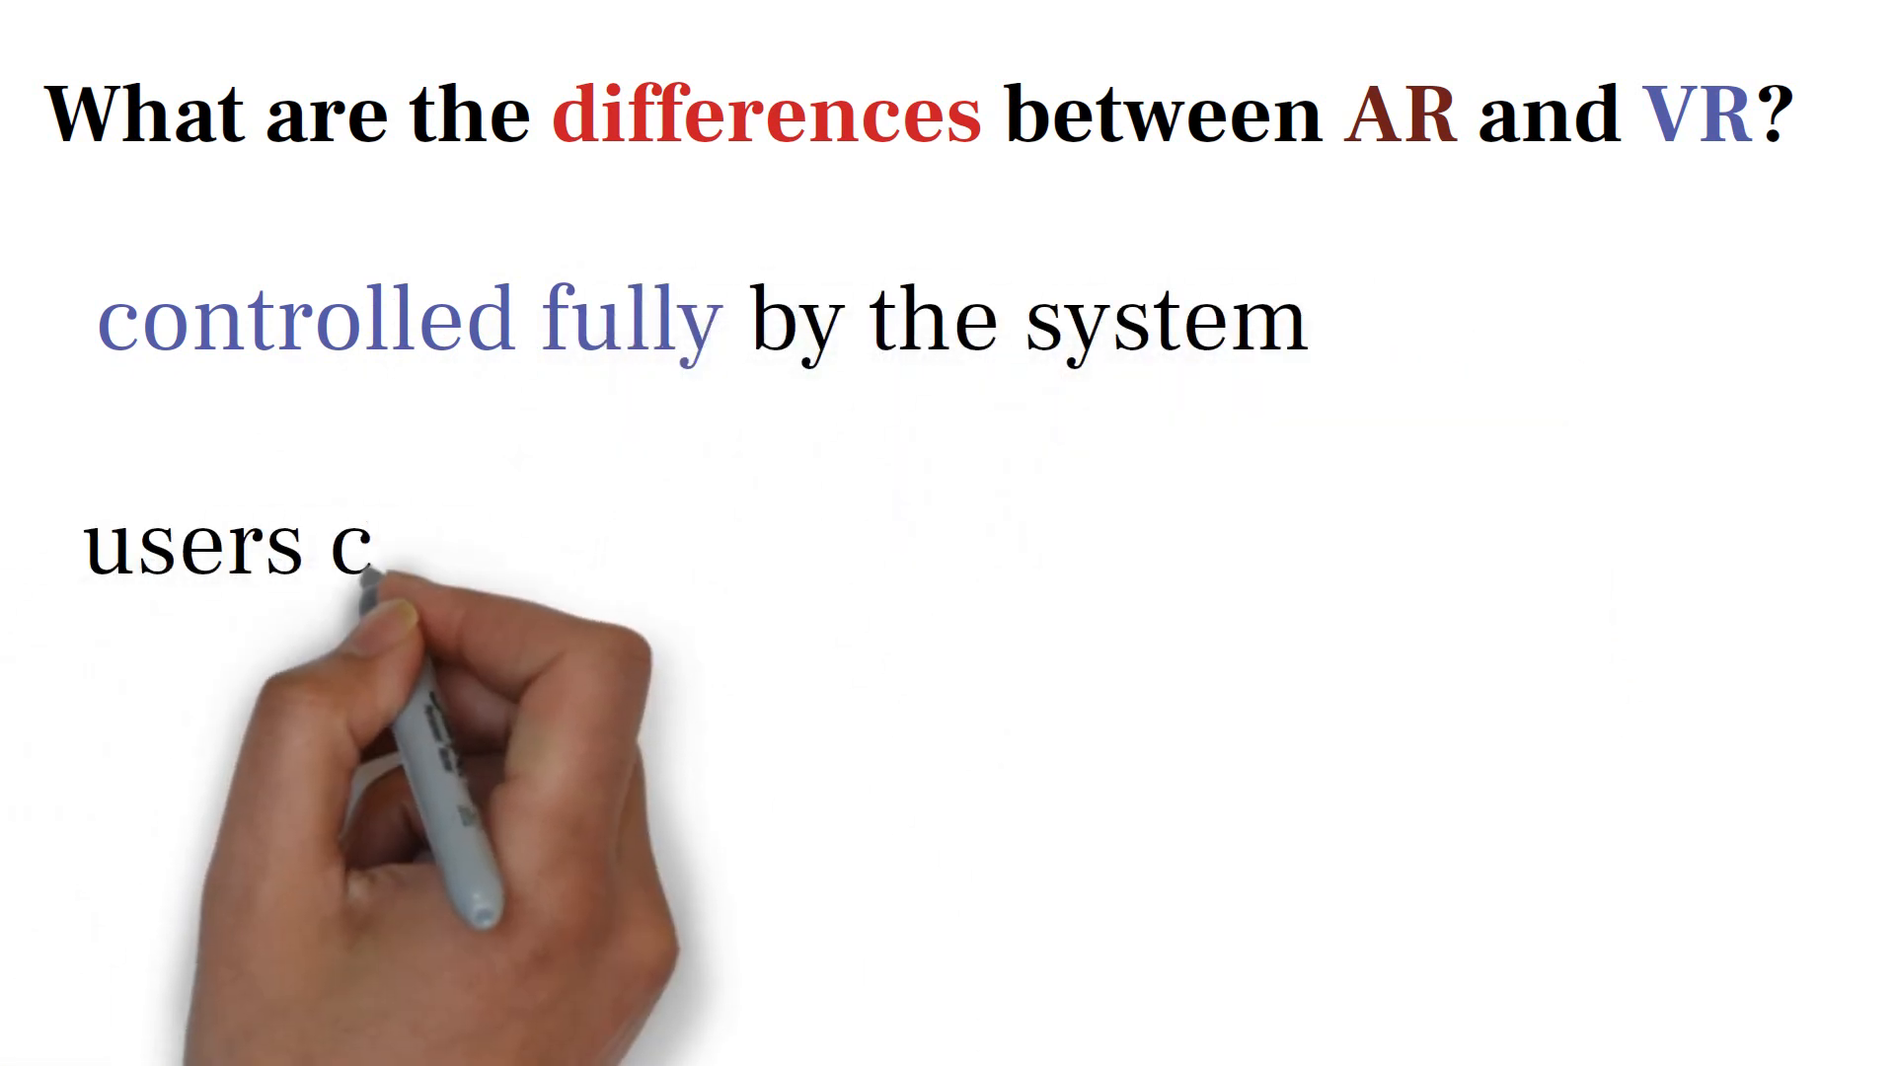
pyautogui.write('an control the')
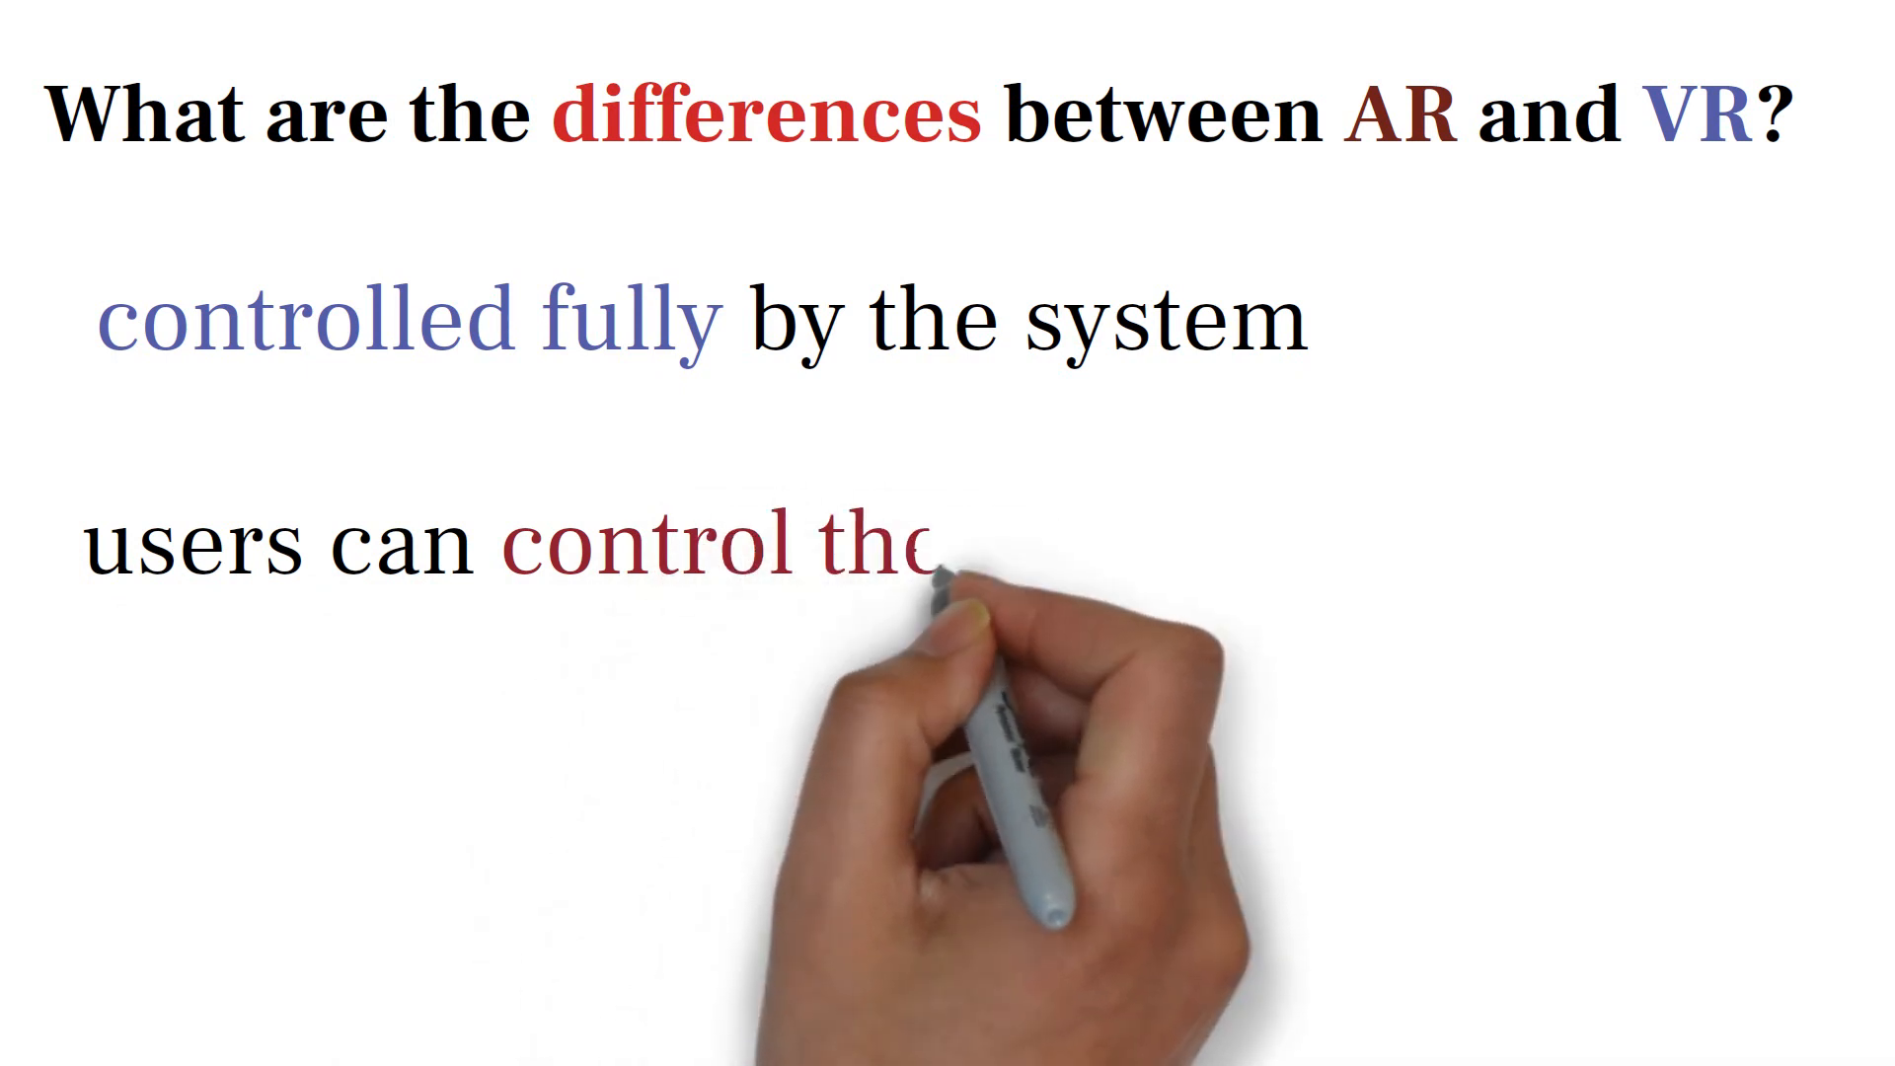